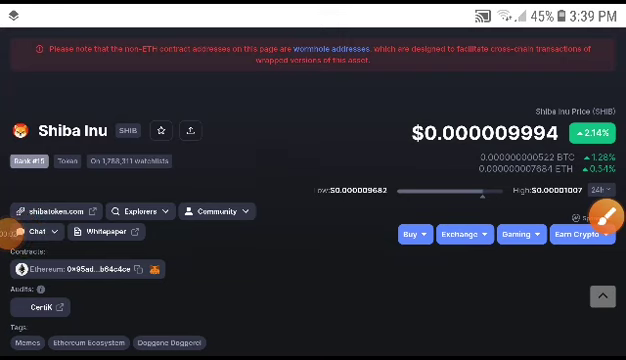
Step: Scroll the Shiba Inu page until the Market Cap, Fully Diluted Market Cap and Volume row shows
click(602, 216)
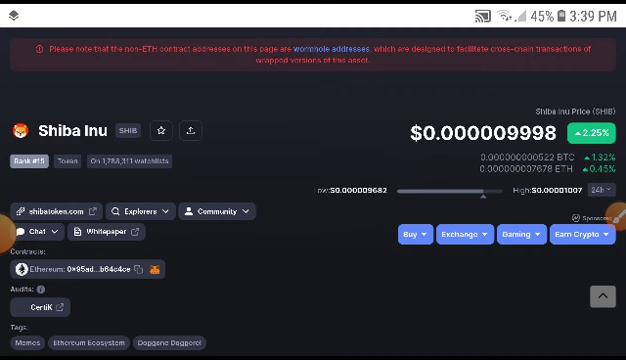
scroll(down, 3)
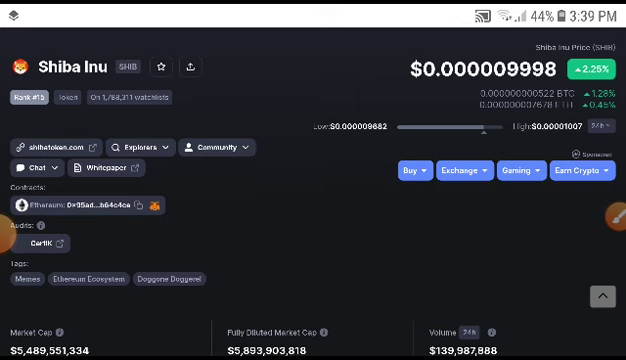
Step: Scroll further to reveal Circulating Supply, Max Supply and Total Supply above the Overview tabs
scroll(down, 3)
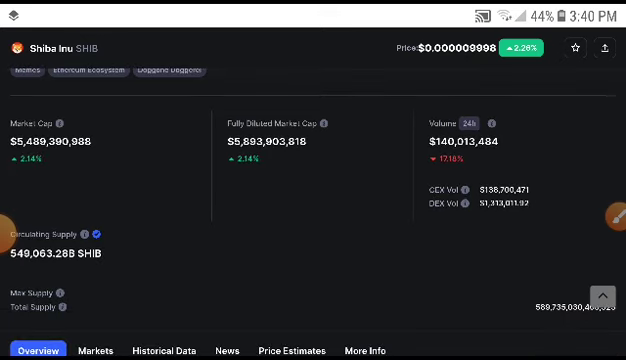
Step: Scroll past the Overview tabs until the green Shiba Inu to USD price graph is visible
scroll(down, 3)
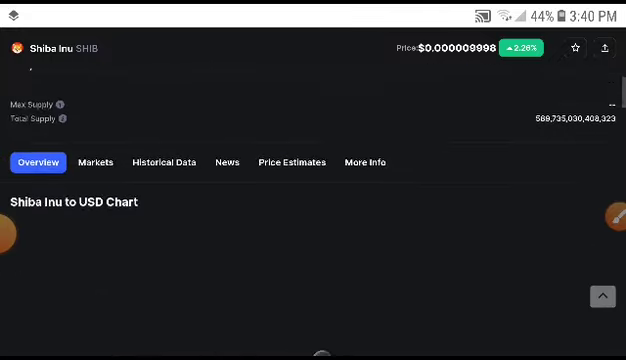
scroll(up, 3)
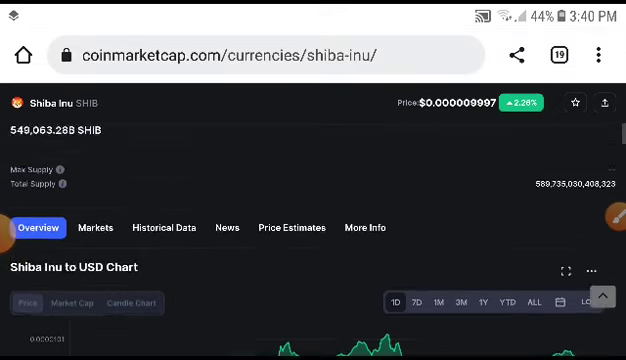
scroll(down, 3)
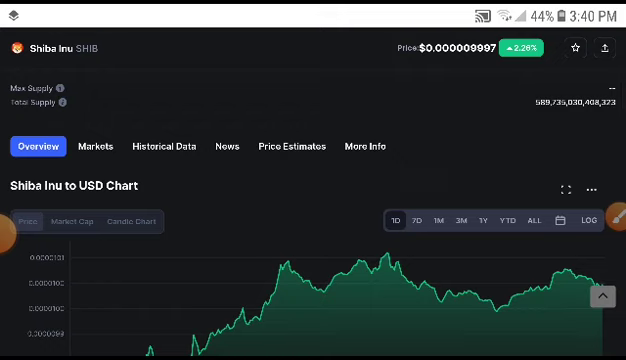